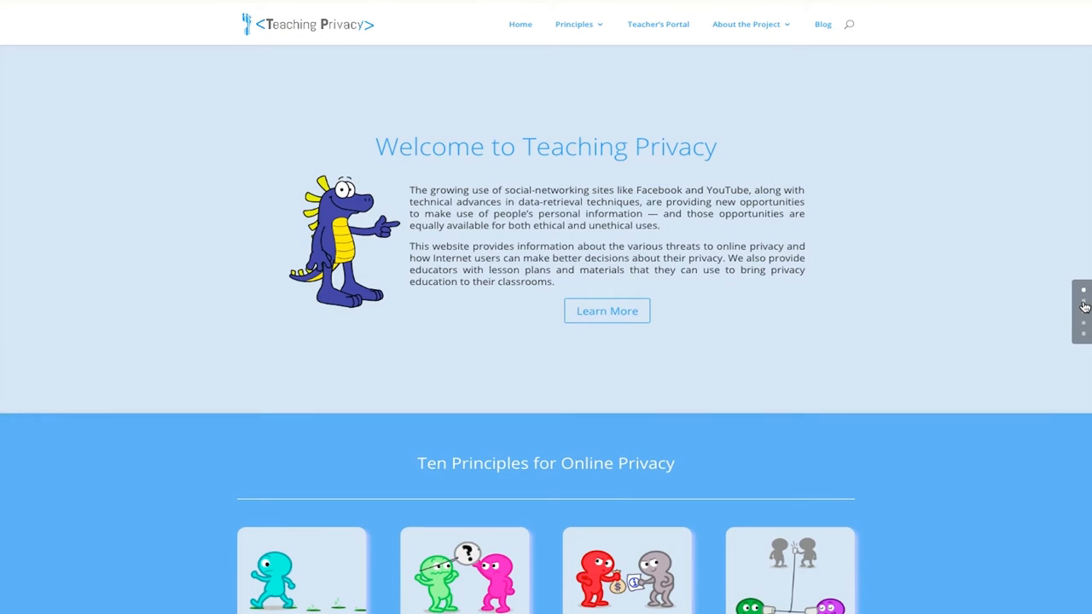
{"action": "scroll", "scroll_direction": "down", "scroll_amount": 3}
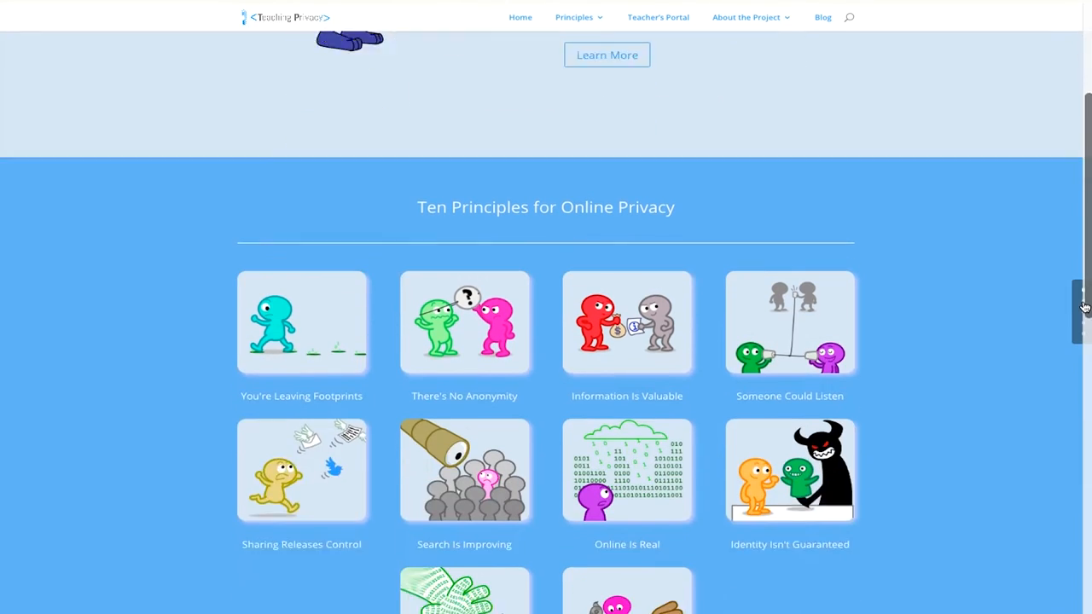
{"action": "scroll", "scroll_direction": "down", "scroll_amount": 3}
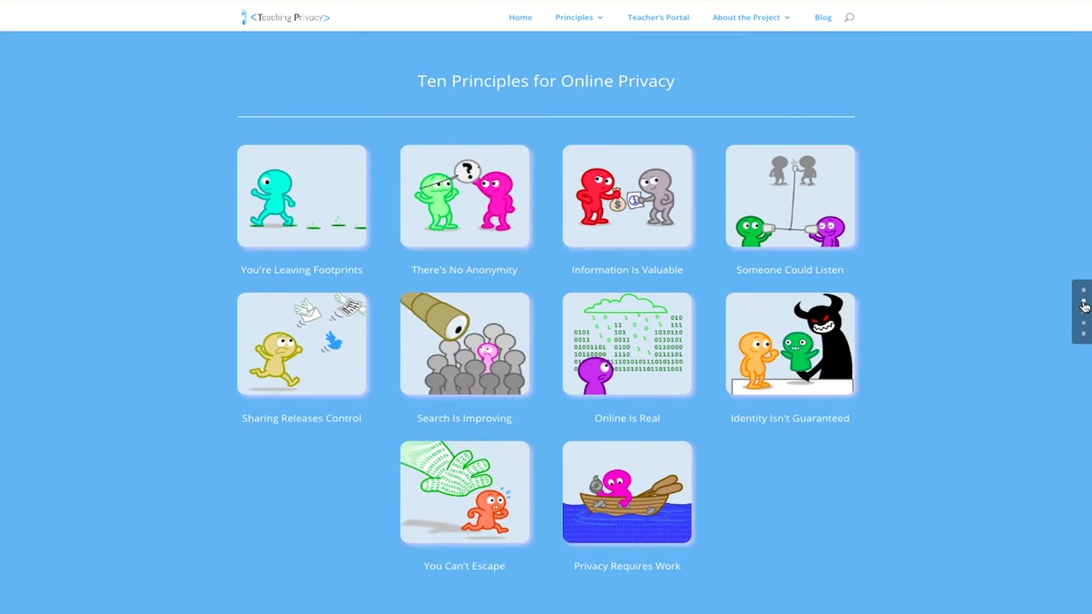